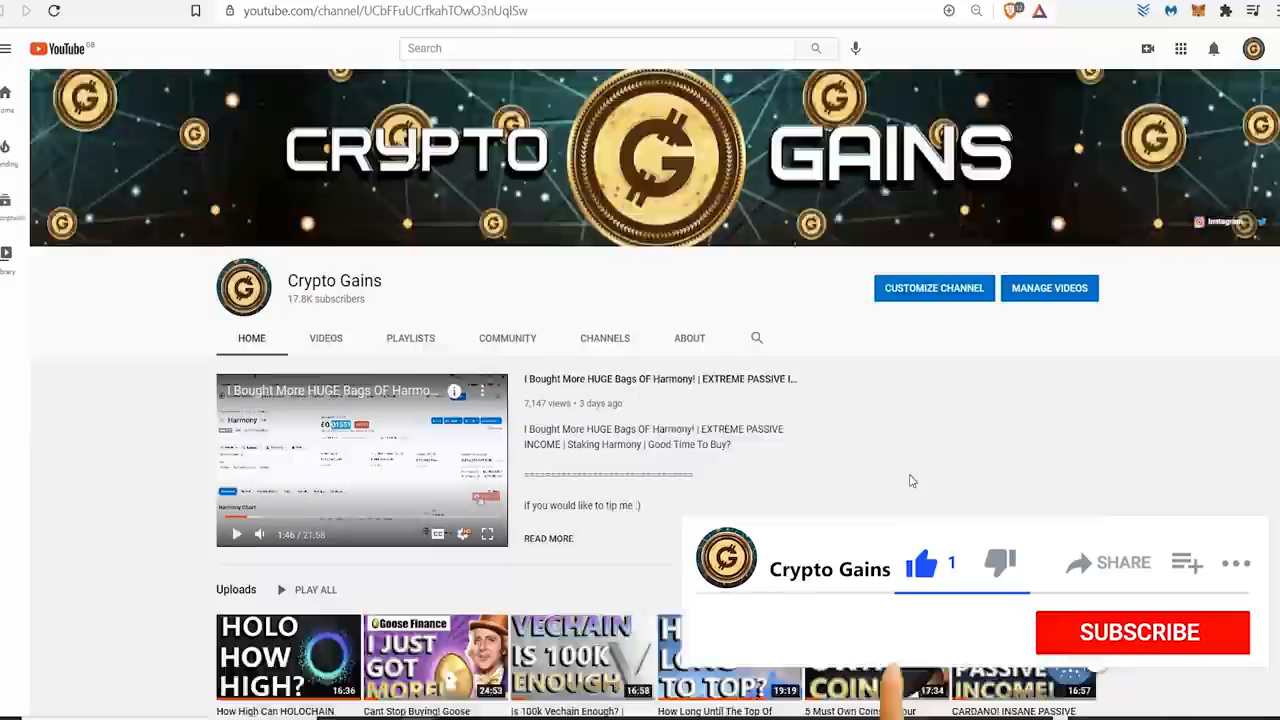
- Enter £20 in CoinGecko's Harmony GBP converter, showing it buys about 945 ONE
left_click(1140, 631)
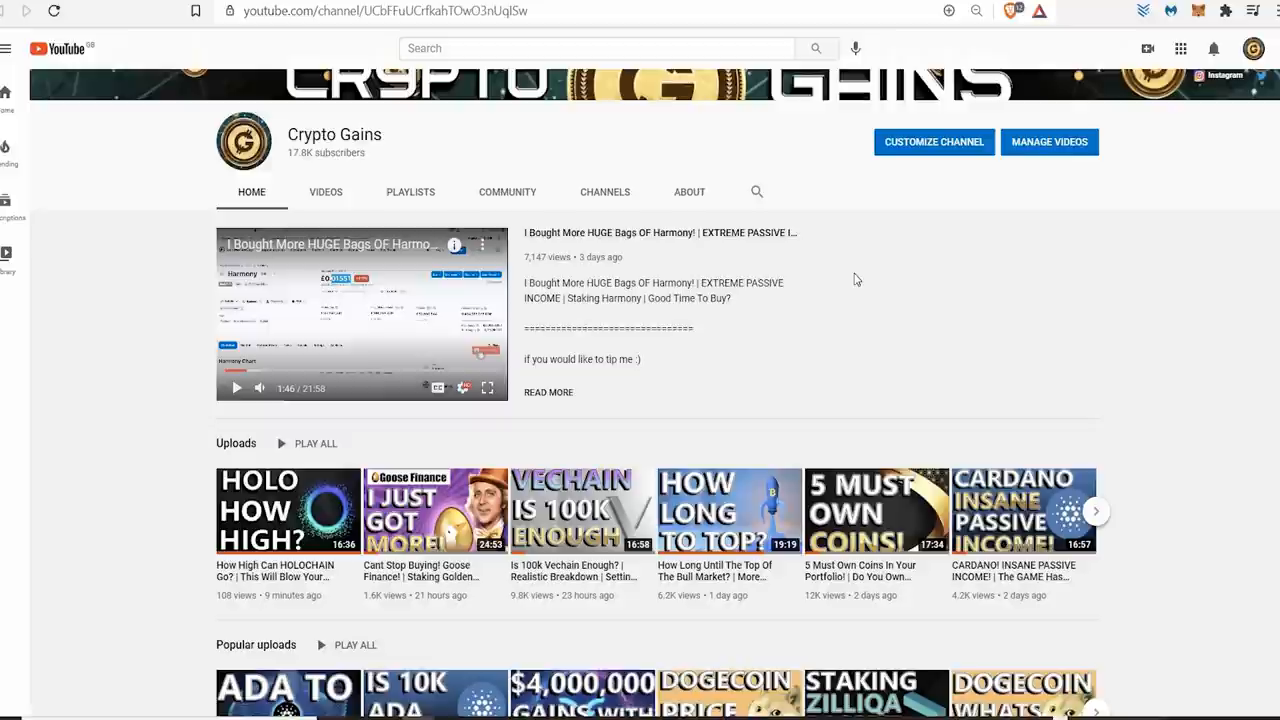
mouse_move(921, 400)
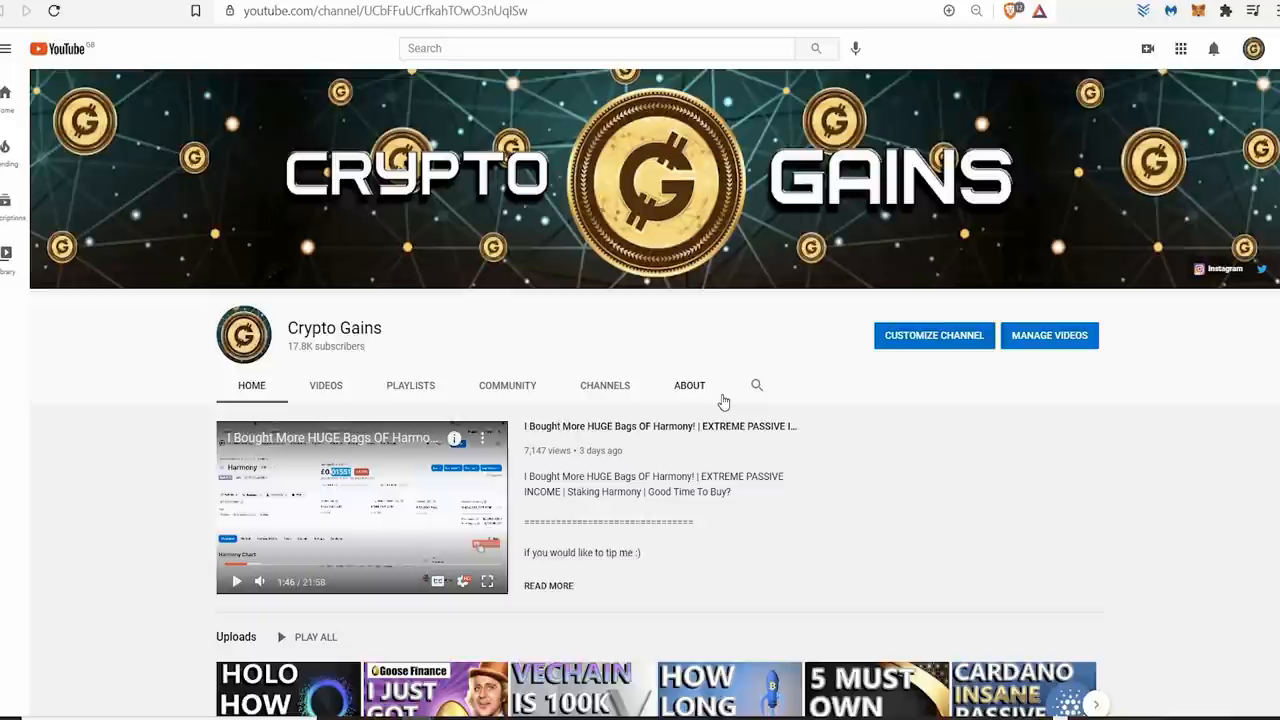
scroll("down", 3)
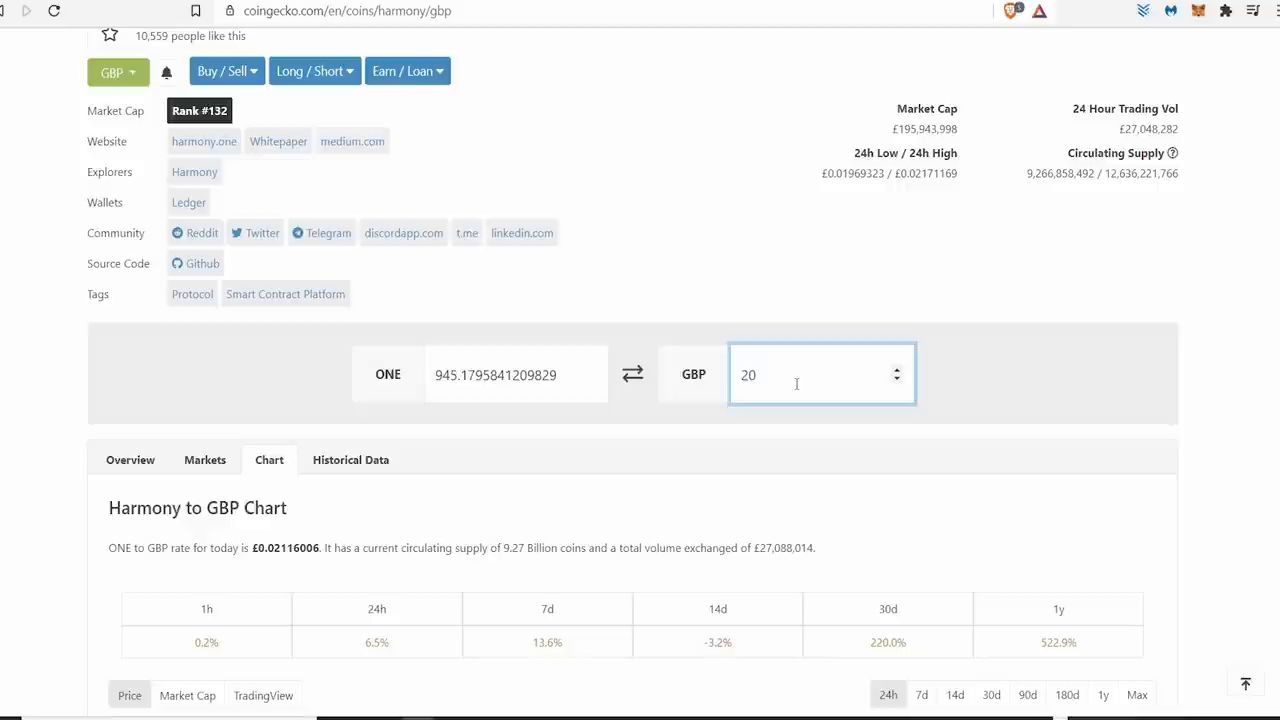
left_click(820, 374)
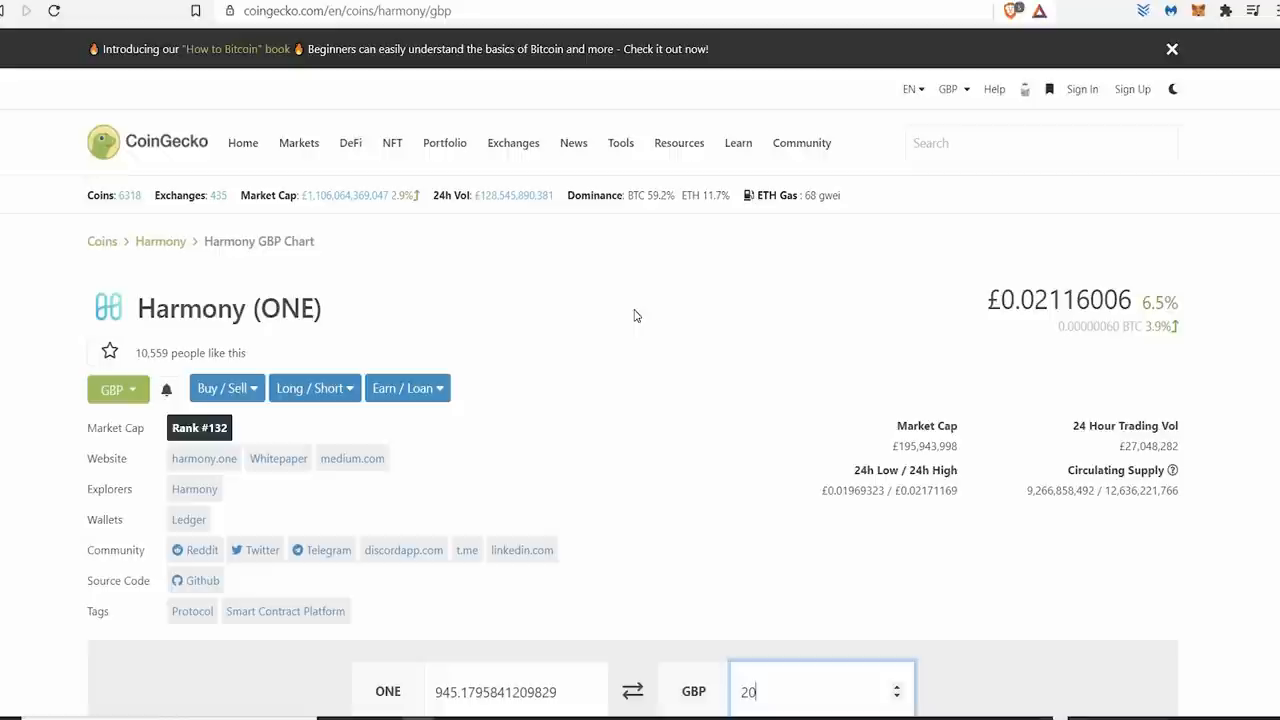
scroll("down", 3)
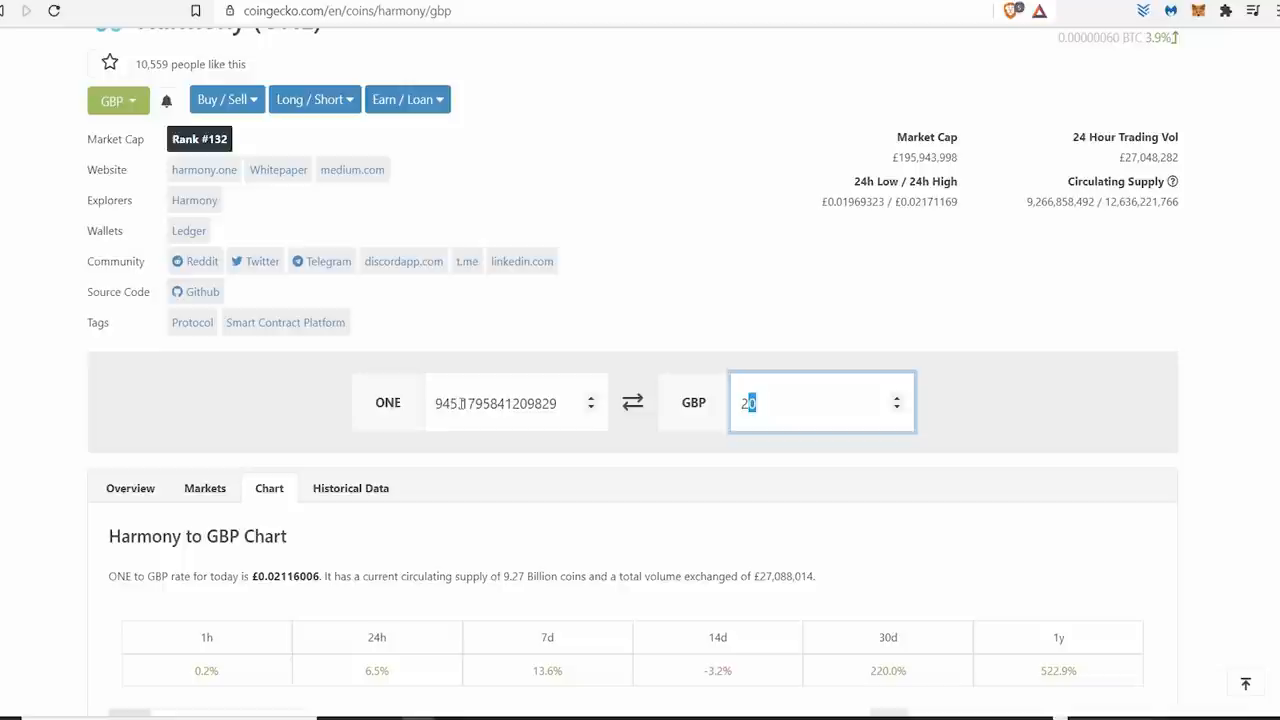
left_click(719, 281)
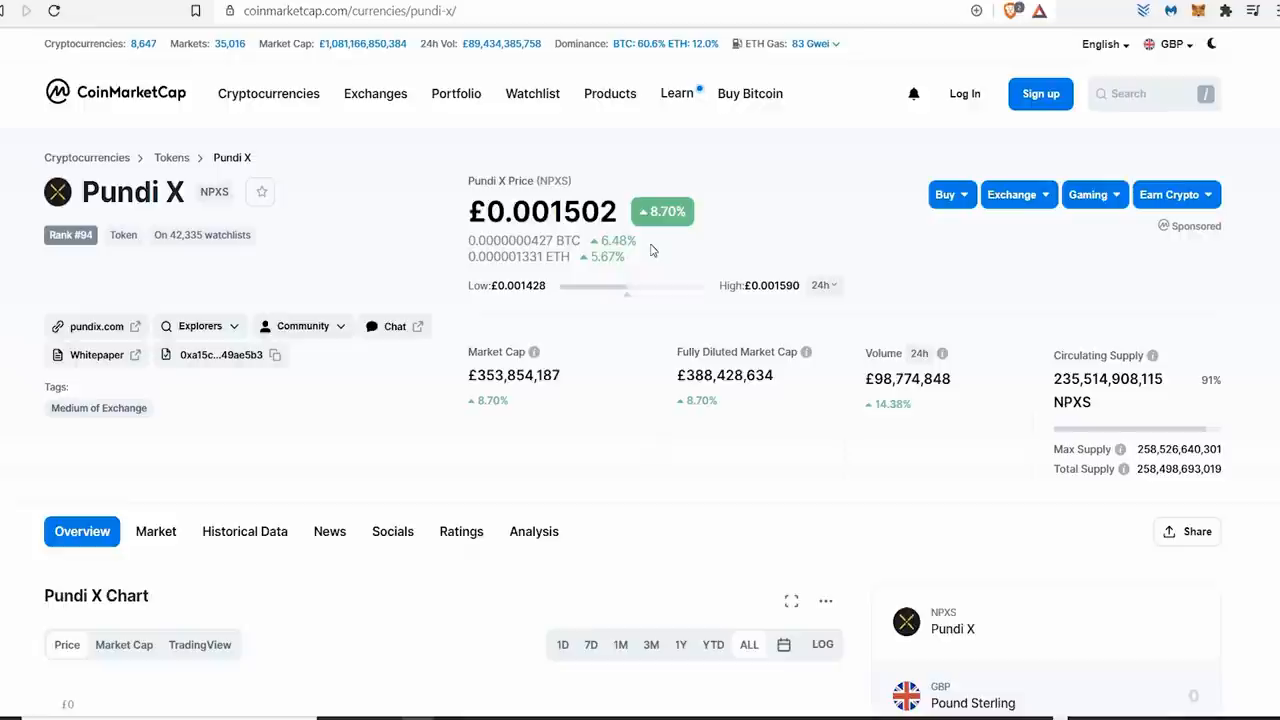
mouse_move(788, 193)
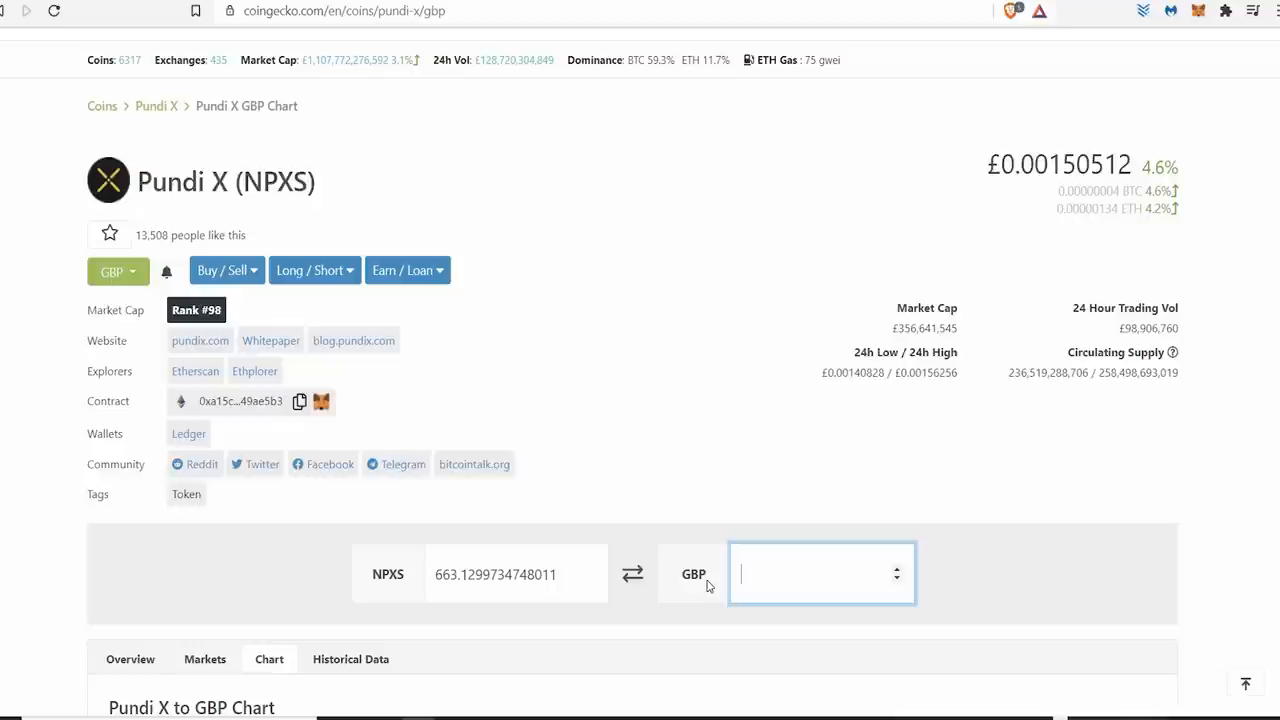
- Enter 10 in the Pundi X GBP converter, giving about 6,657.79 NPXS
type("10")
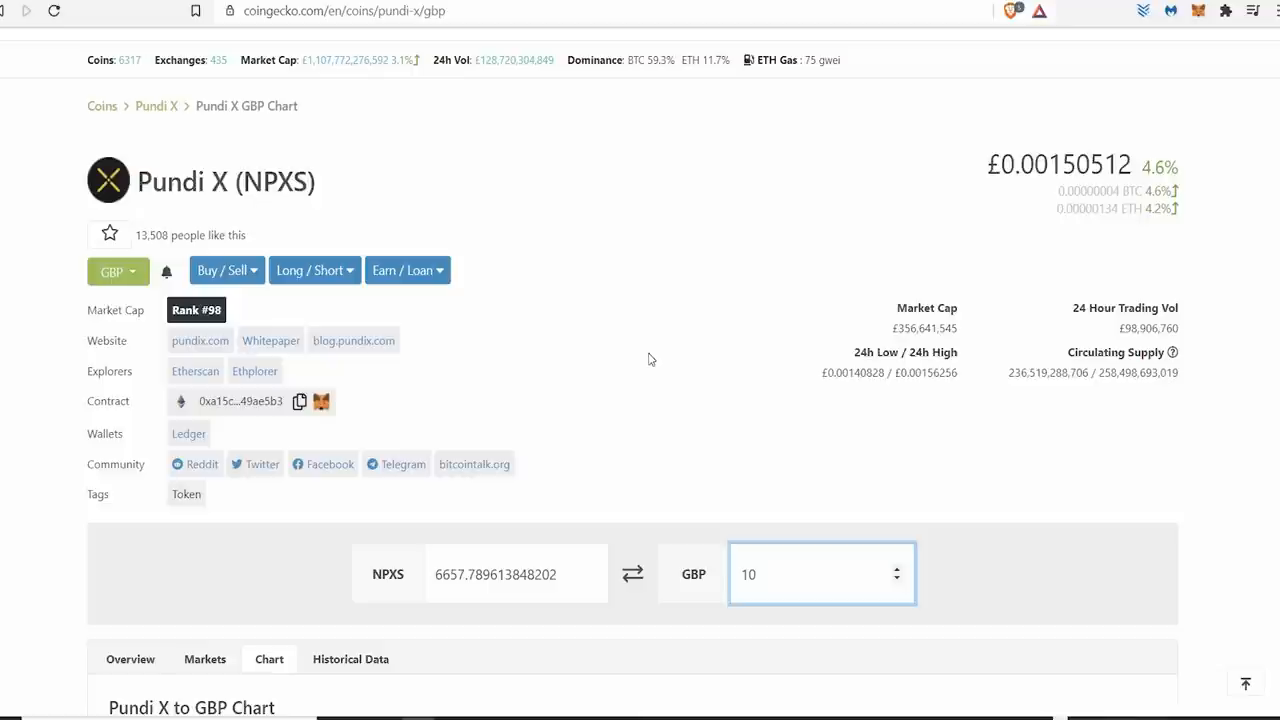
scroll("down", 3)
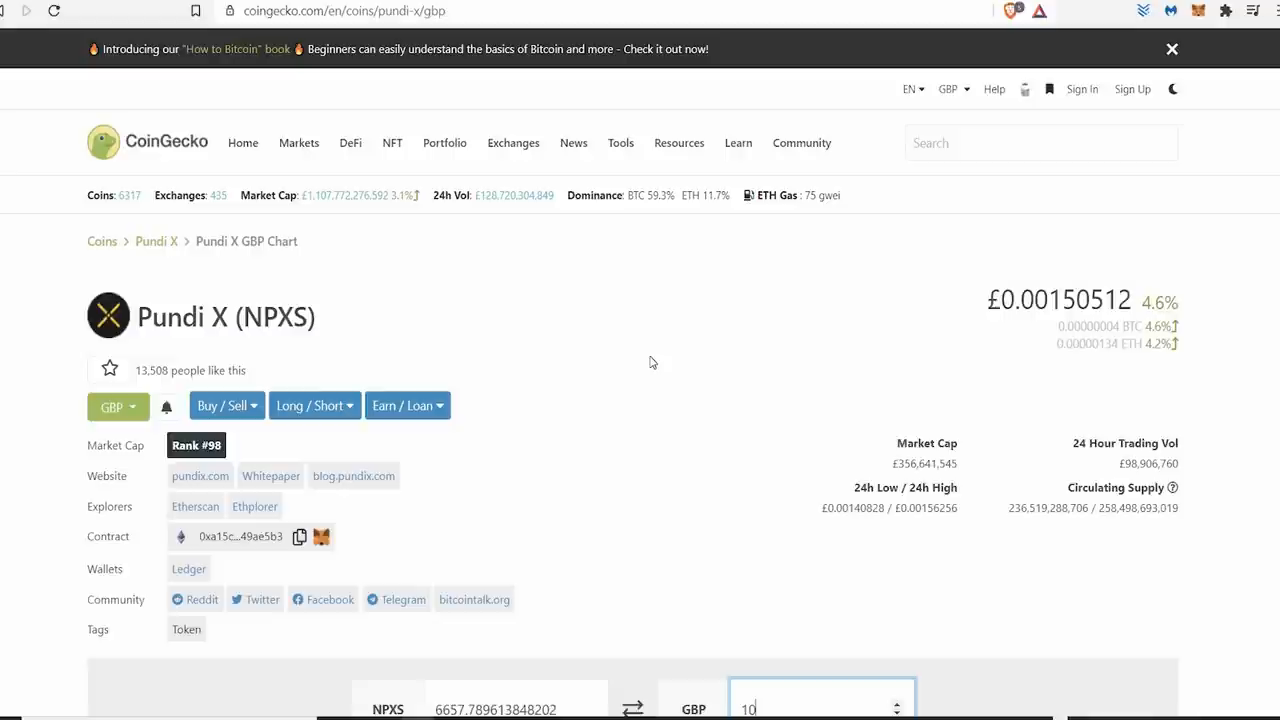
left_click(1171, 48)
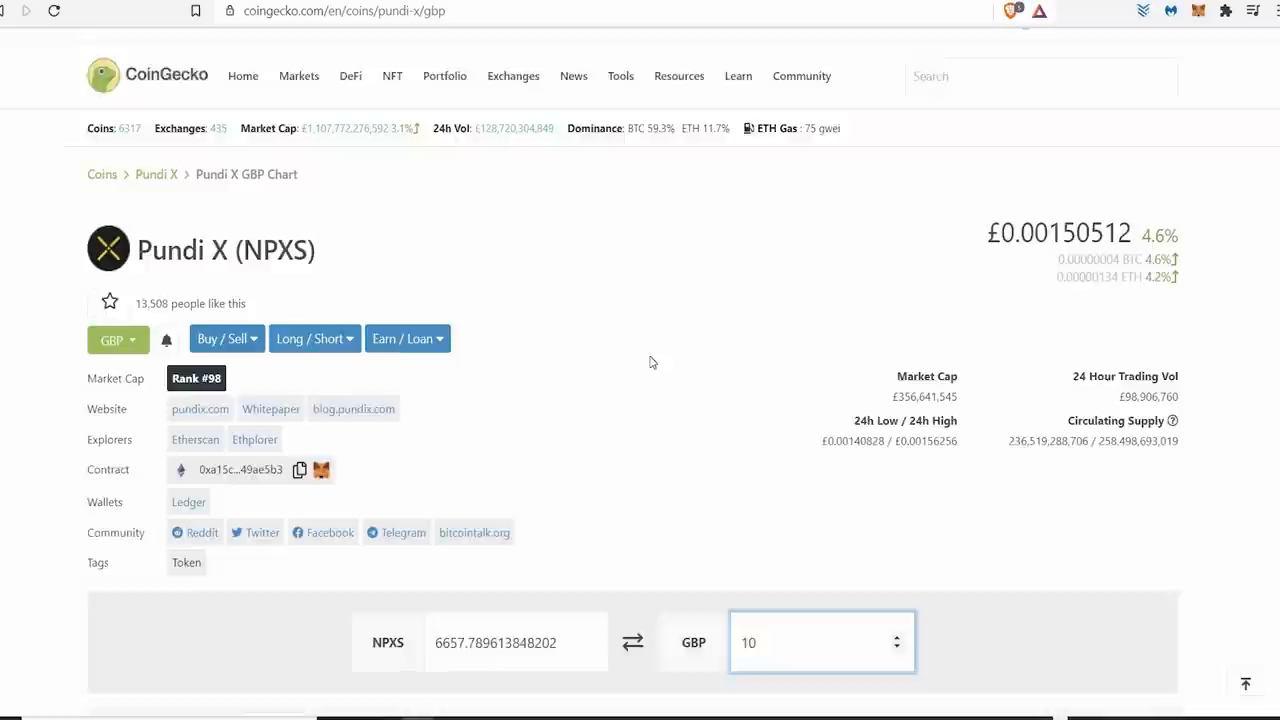
scroll("down", 3)
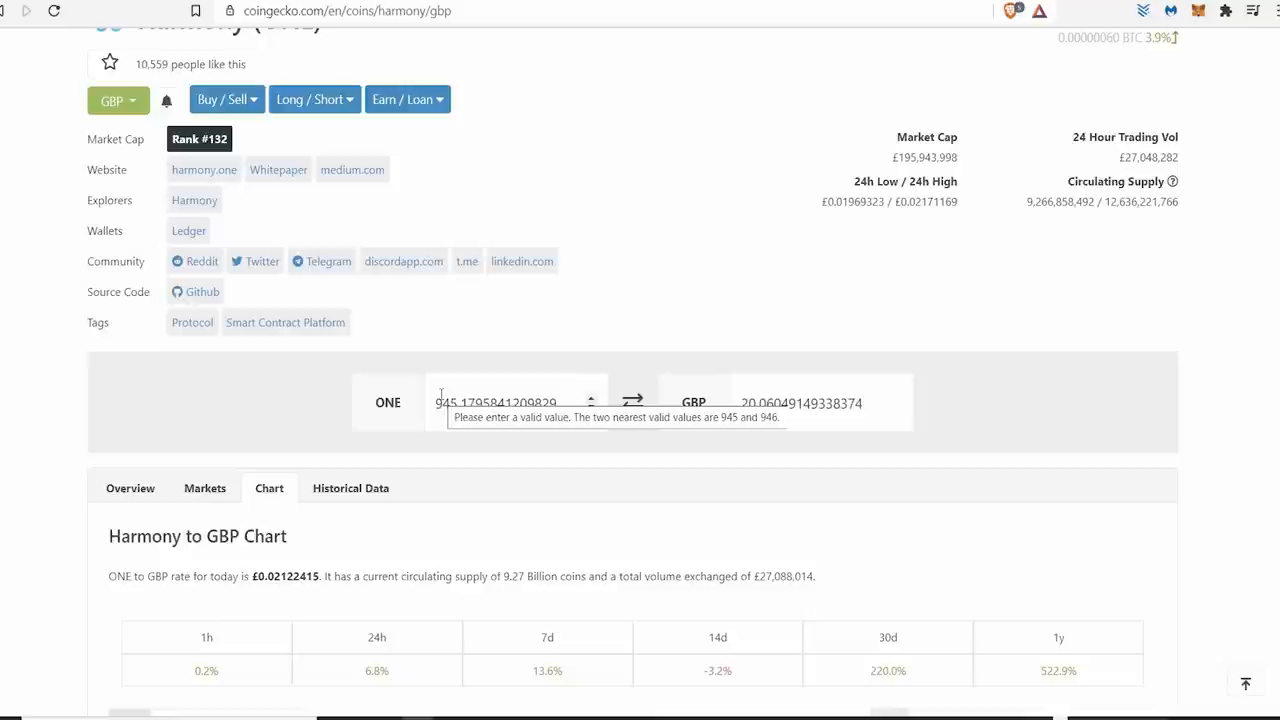
- Return to the Harmony converter, where 945.18 ONE shows about £20.06
left_click(346, 11)
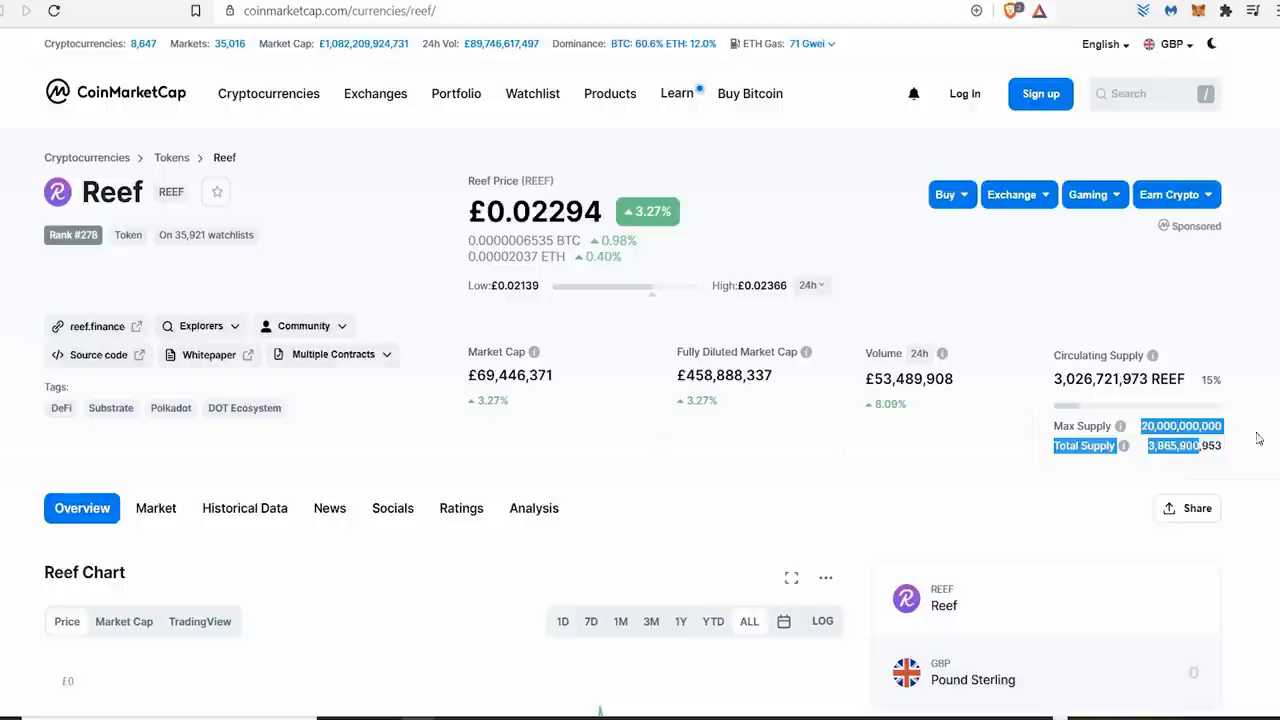
- Scroll the CoinMarketCap Reef page down to its Max Supply and Total Supply figures
scroll("down", 3)
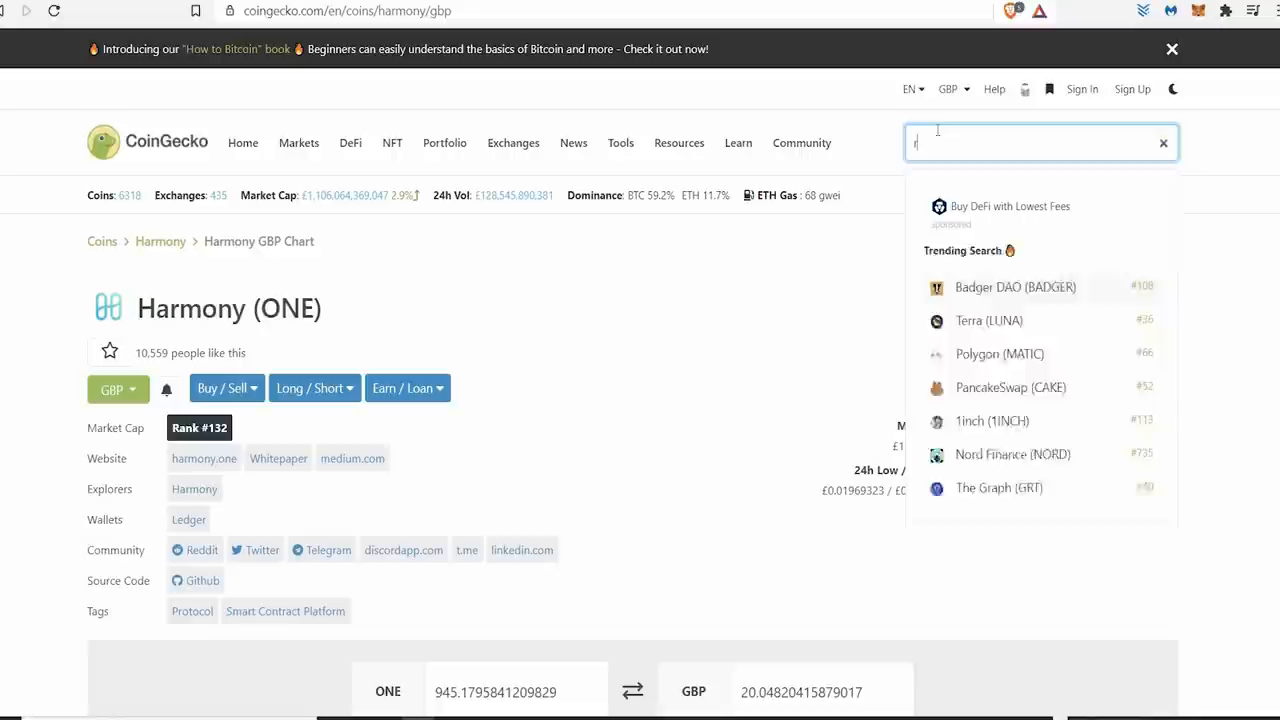
- Search CoinGecko for 'ree' and open the Reef Finance (REEF) page
type("ee")
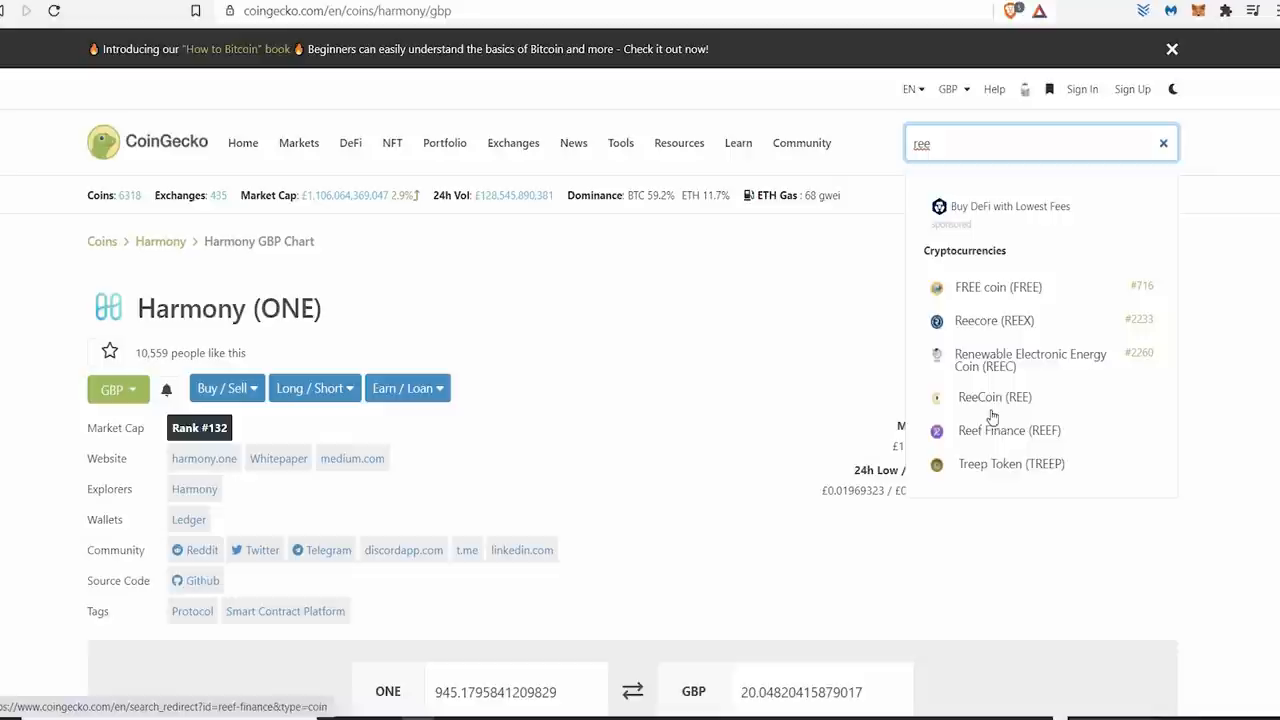
left_click(1009, 430)
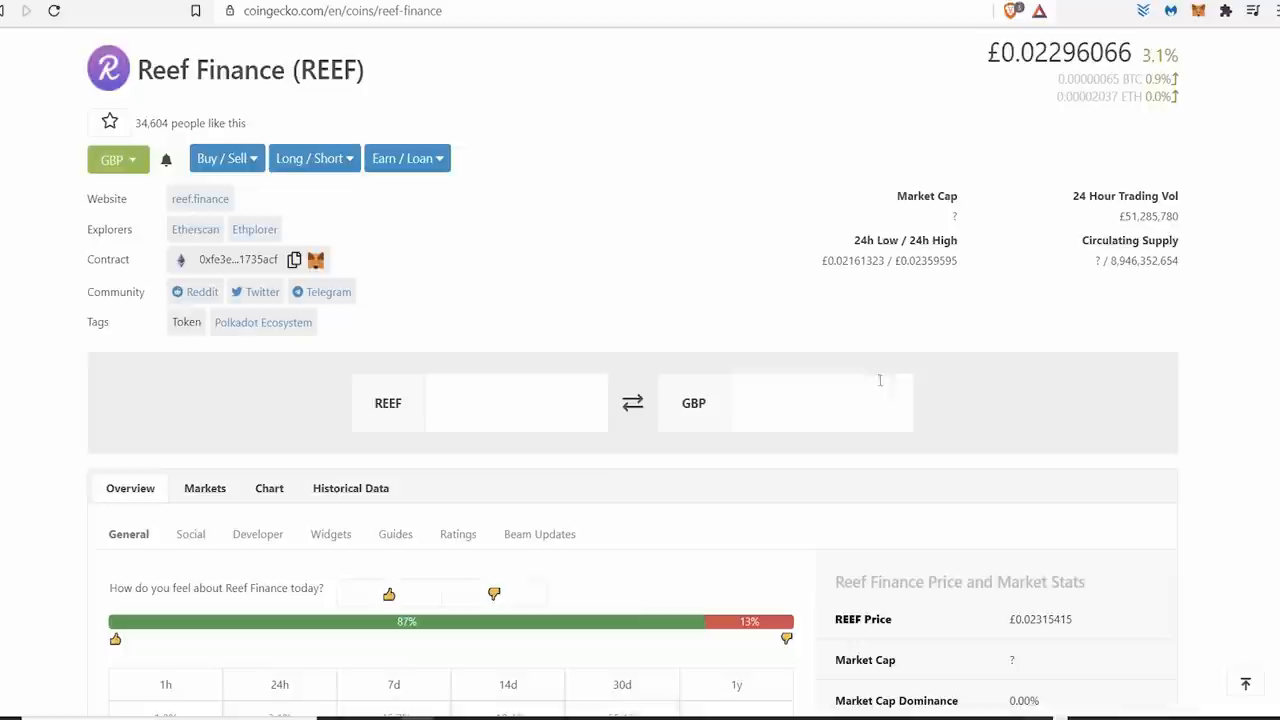
- Enter £20 in the REEF/GBP converter, giving about 871.04 REEF
left_click(820, 400)
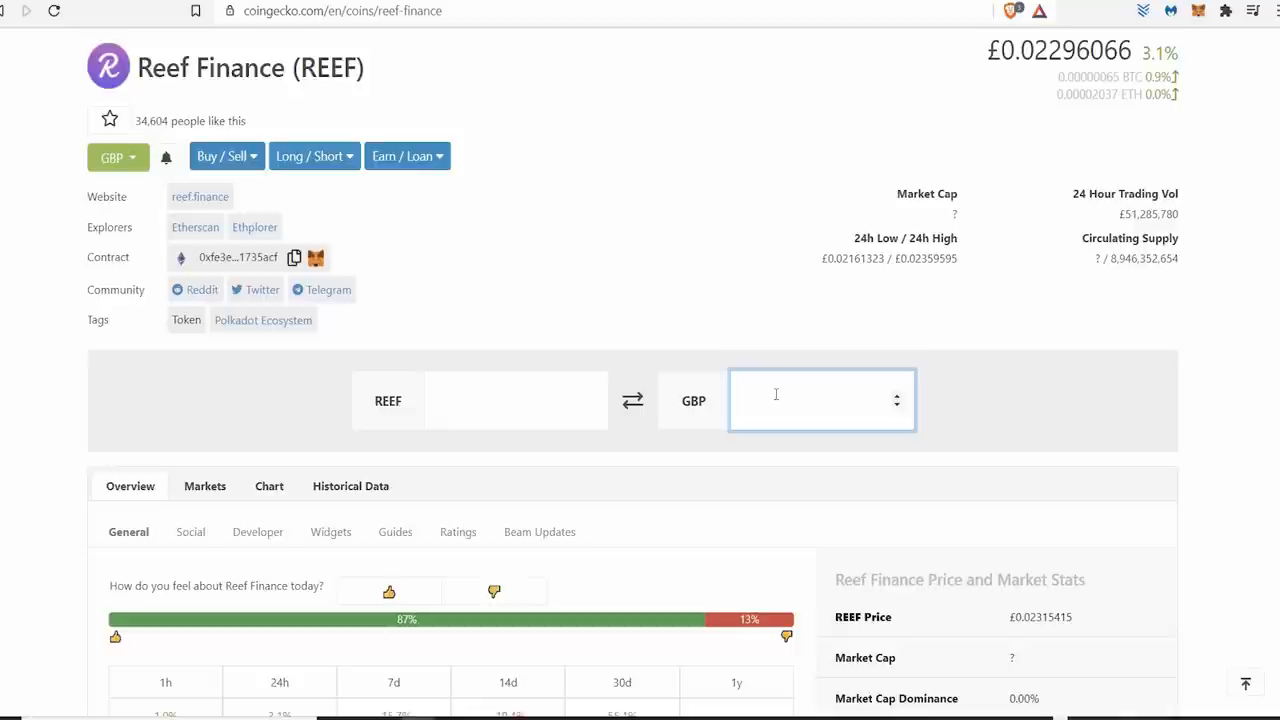
type("20")
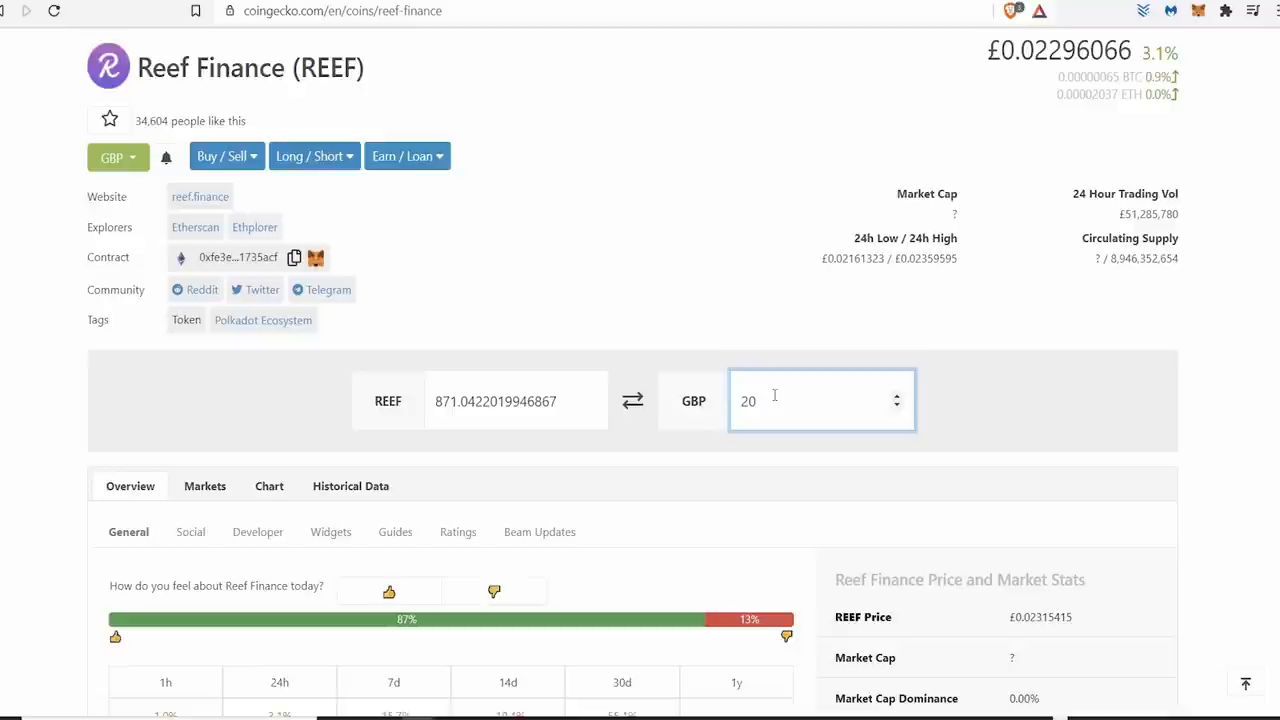
left_click(515, 401)
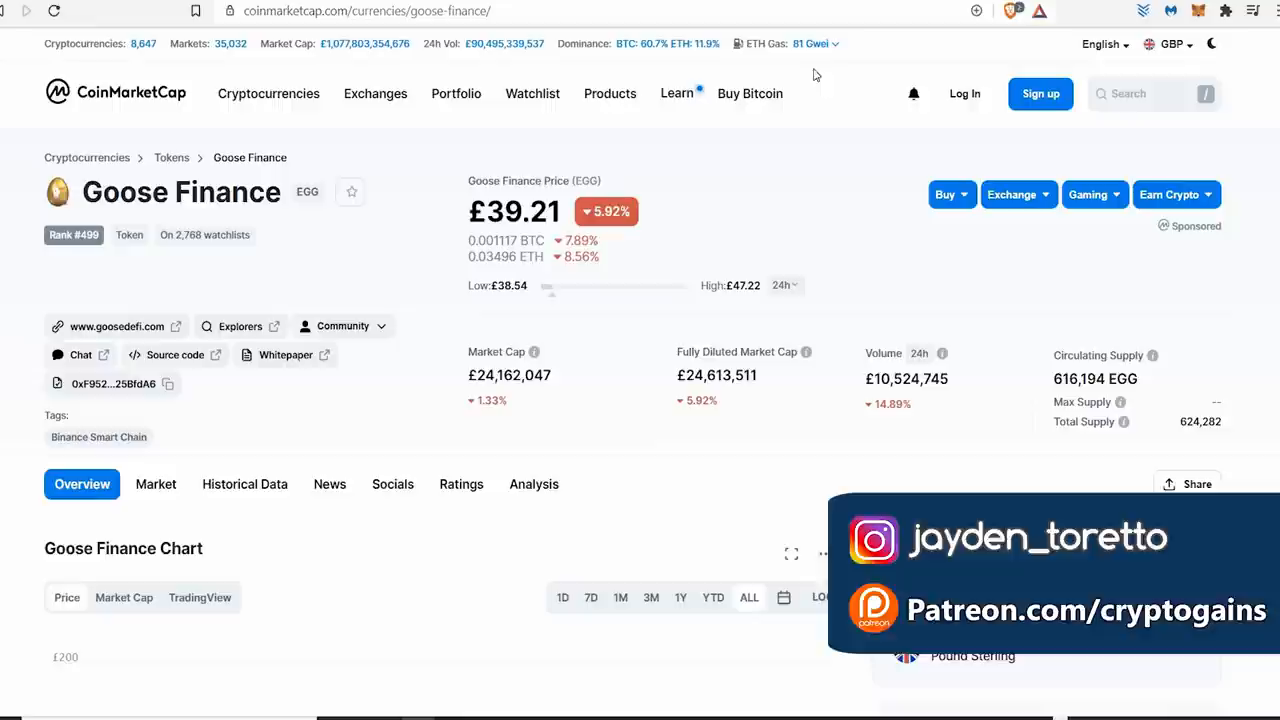
- Open CoinMarketCap's Goose Finance (EGG) page, priced around £39.22
left_click(912, 94)
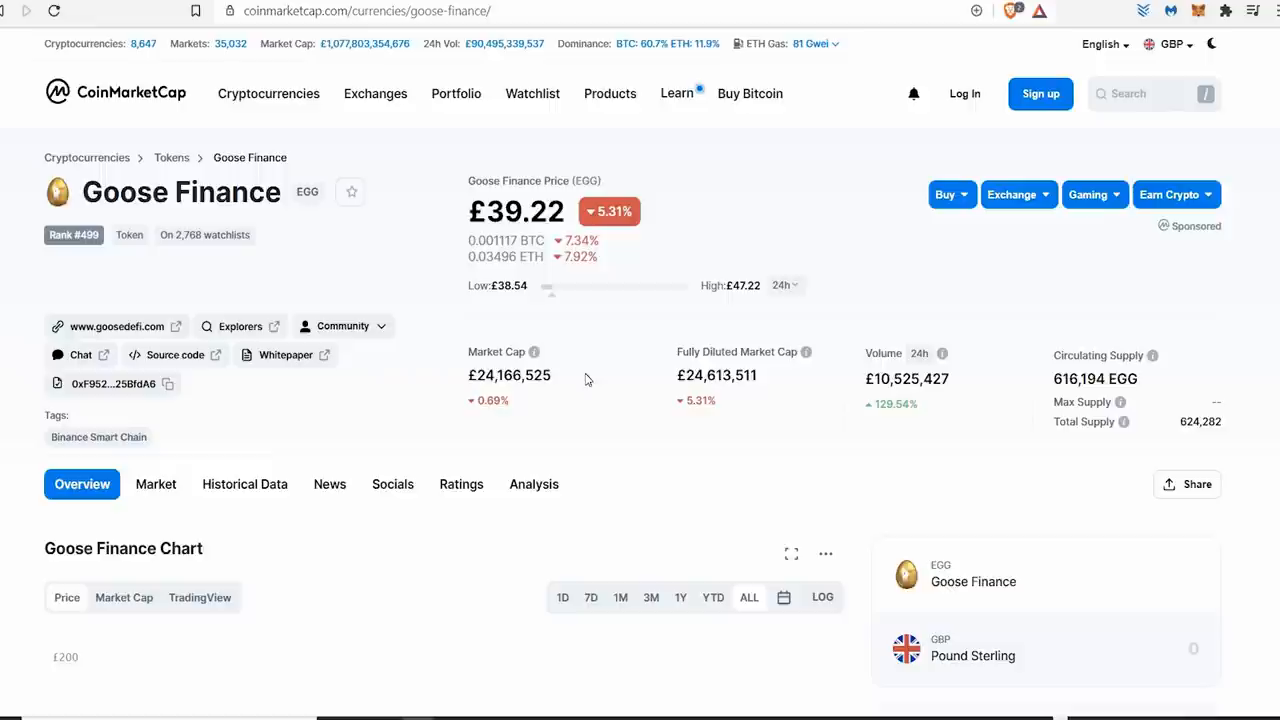
double_click(524, 211)
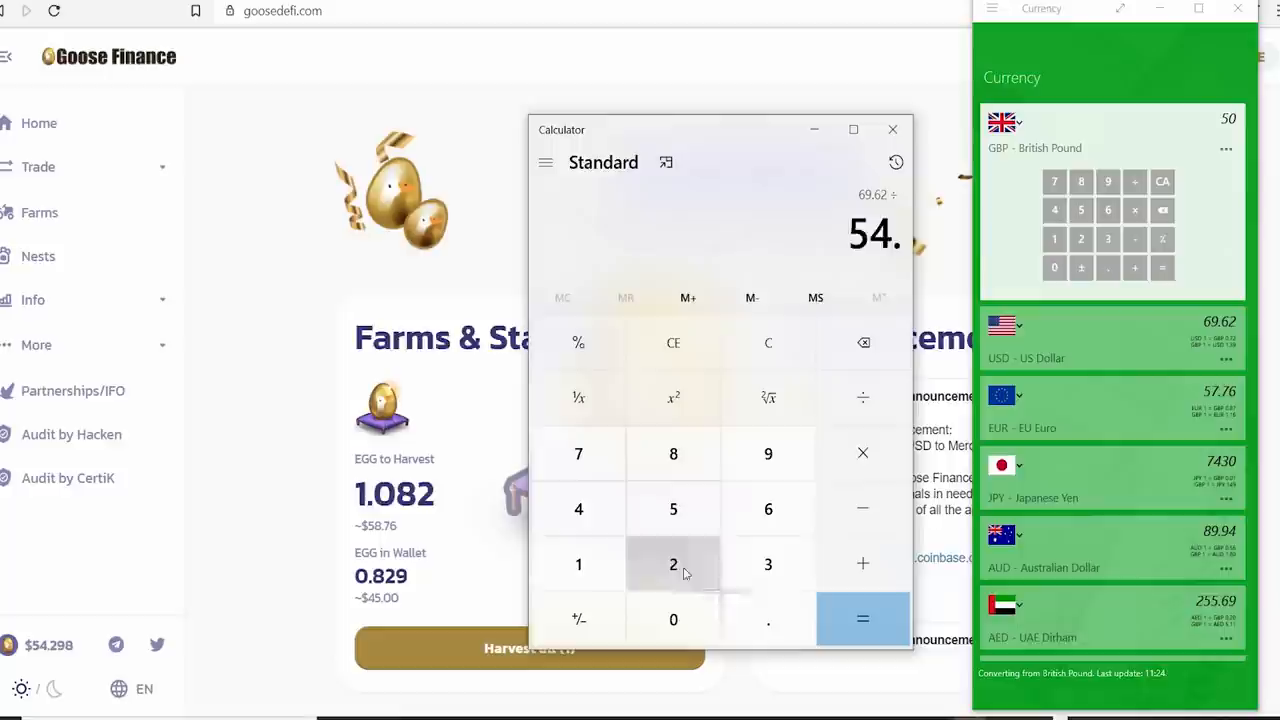
- Divide $69.62 (£50) by the roughly $54 EGG price in Calculator
left_click(862, 619)
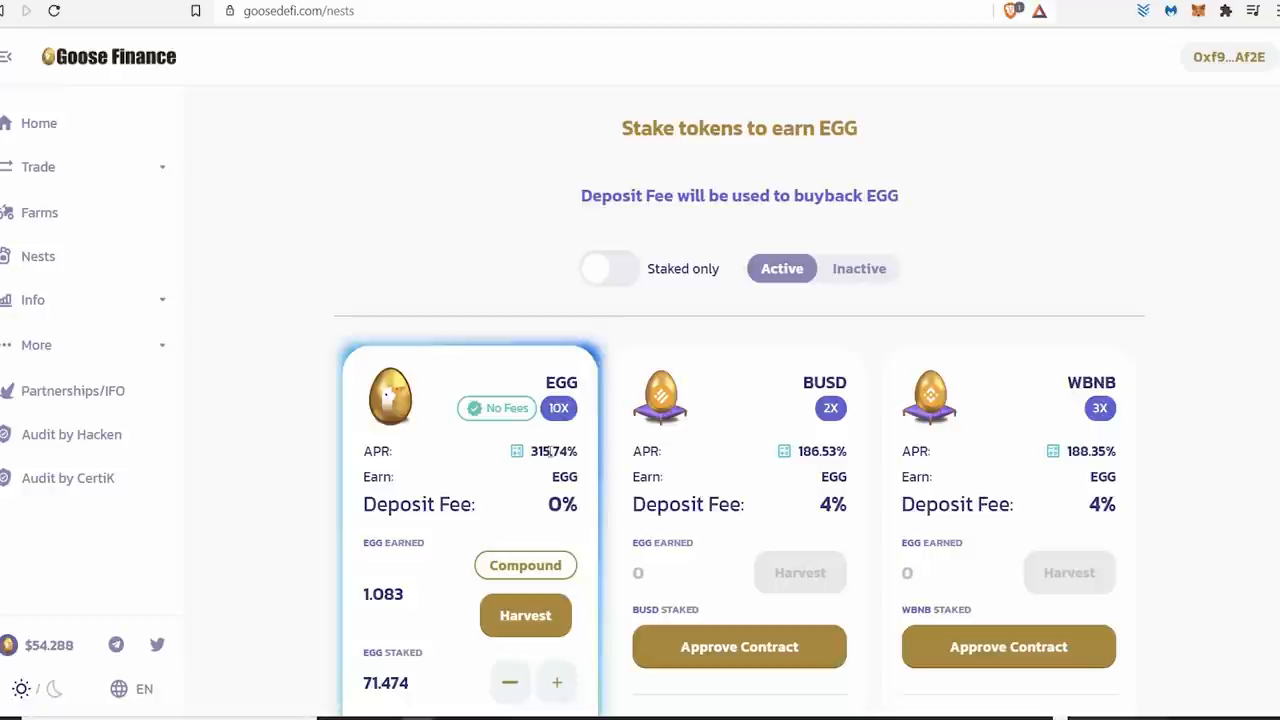
- Divide the 315.74% APR yearly earnings by the days in a year
double_click(548, 451)
type("315.75")
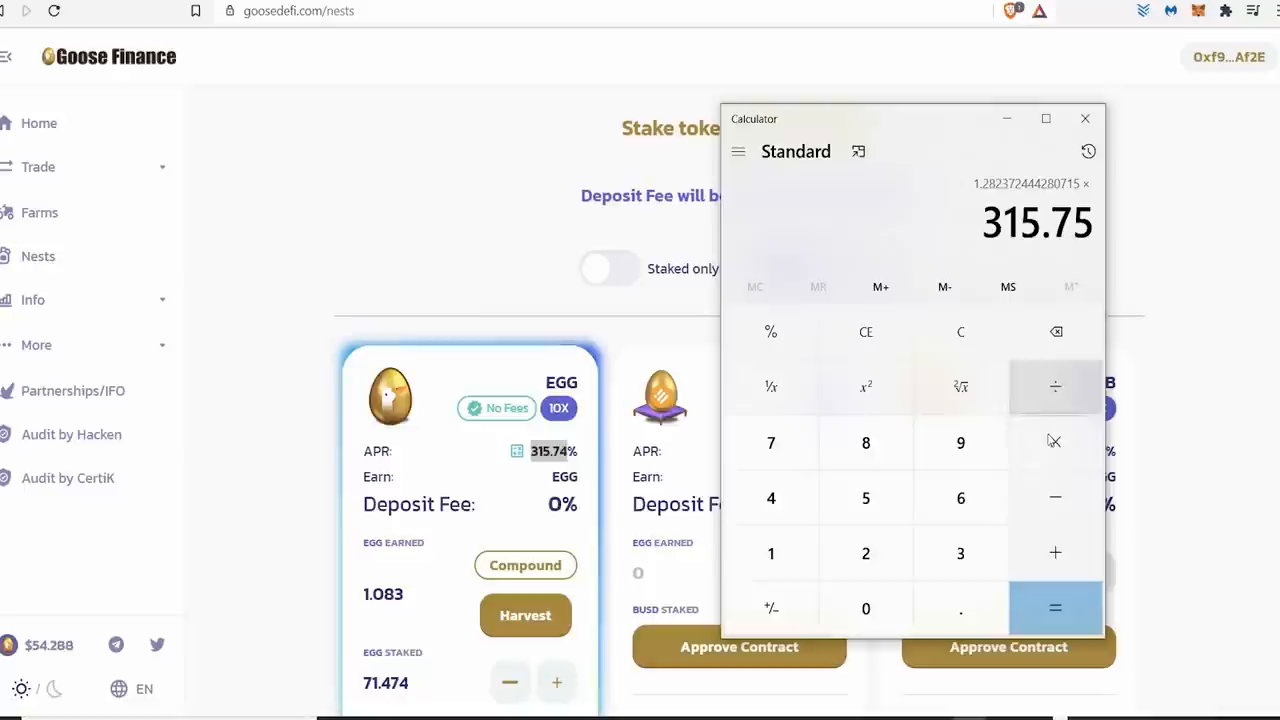
left_click(1055, 608)
type("3")
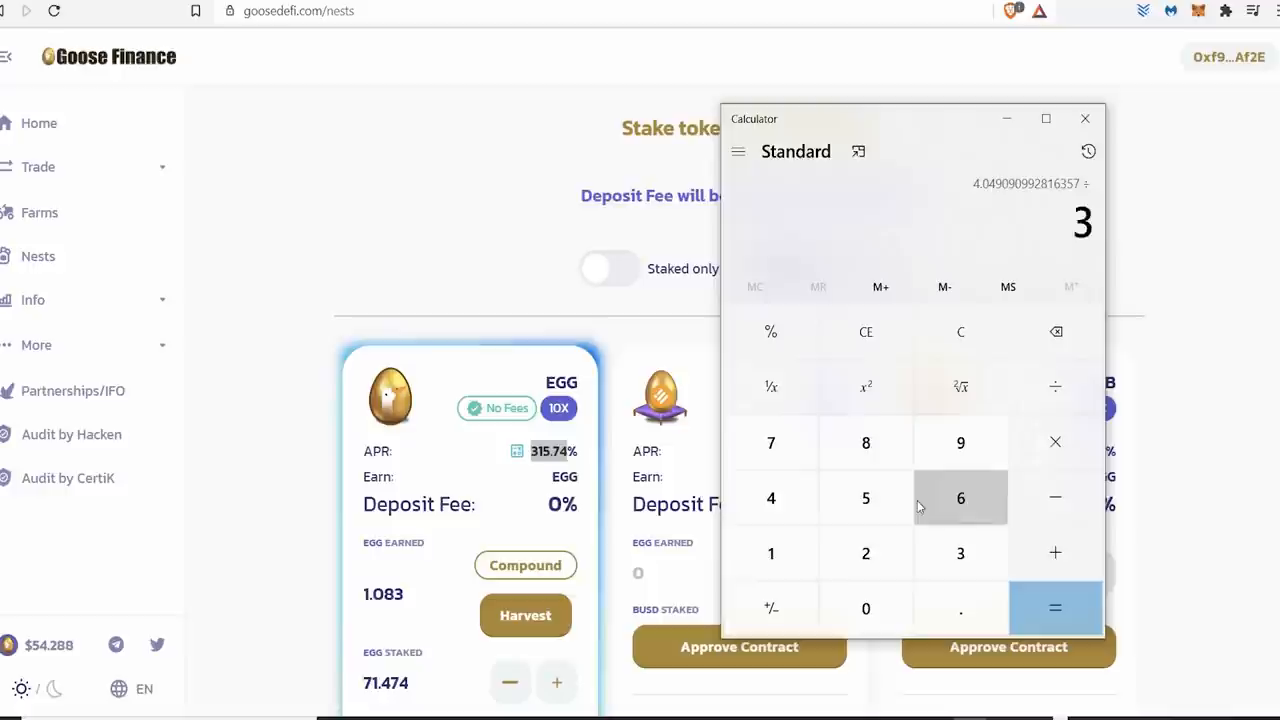
left_click(1055, 608)
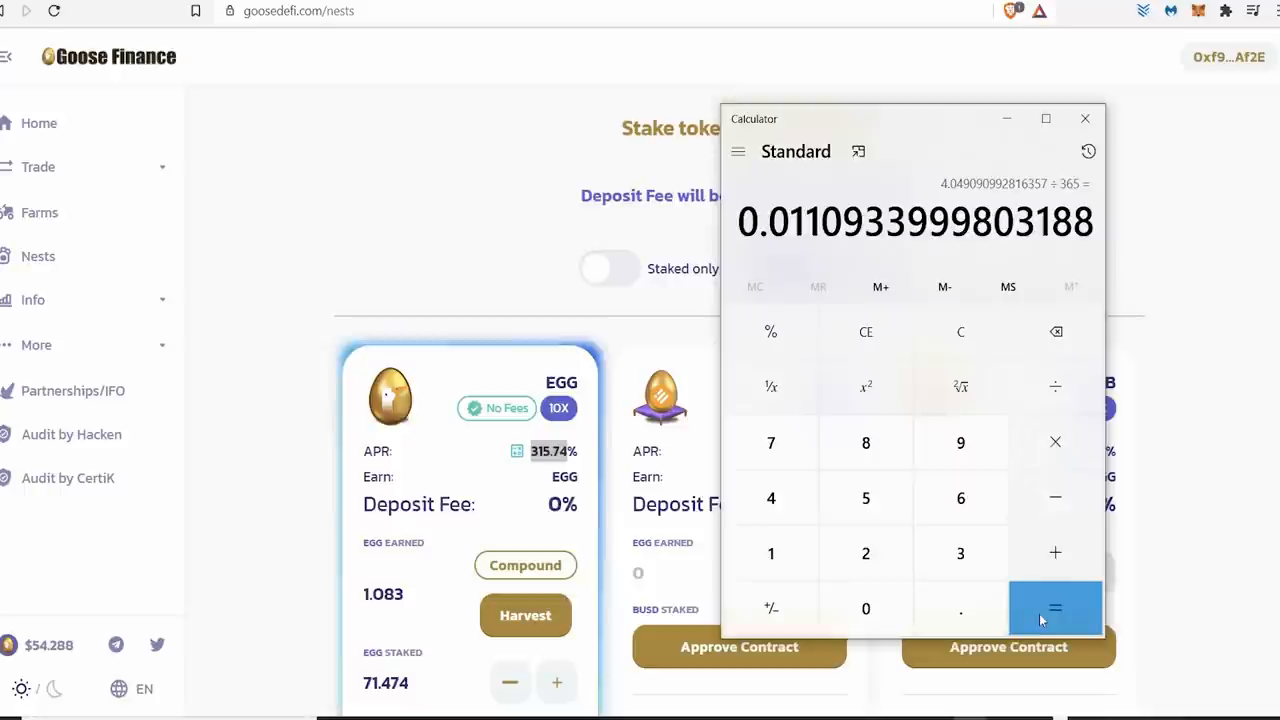
mouse_move(1055, 442)
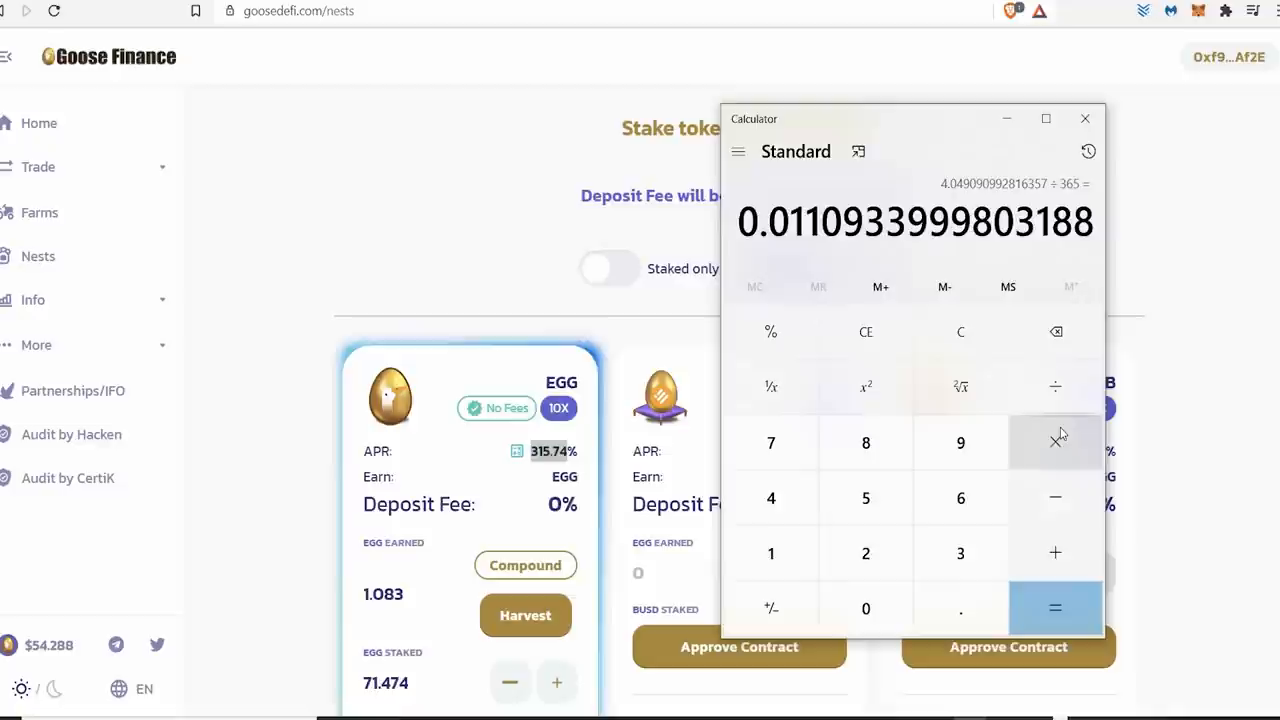
- Multiply 0.0110933999803188 by 54.3 to get 0.60237, then multiply by 30
left_click(1055, 442)
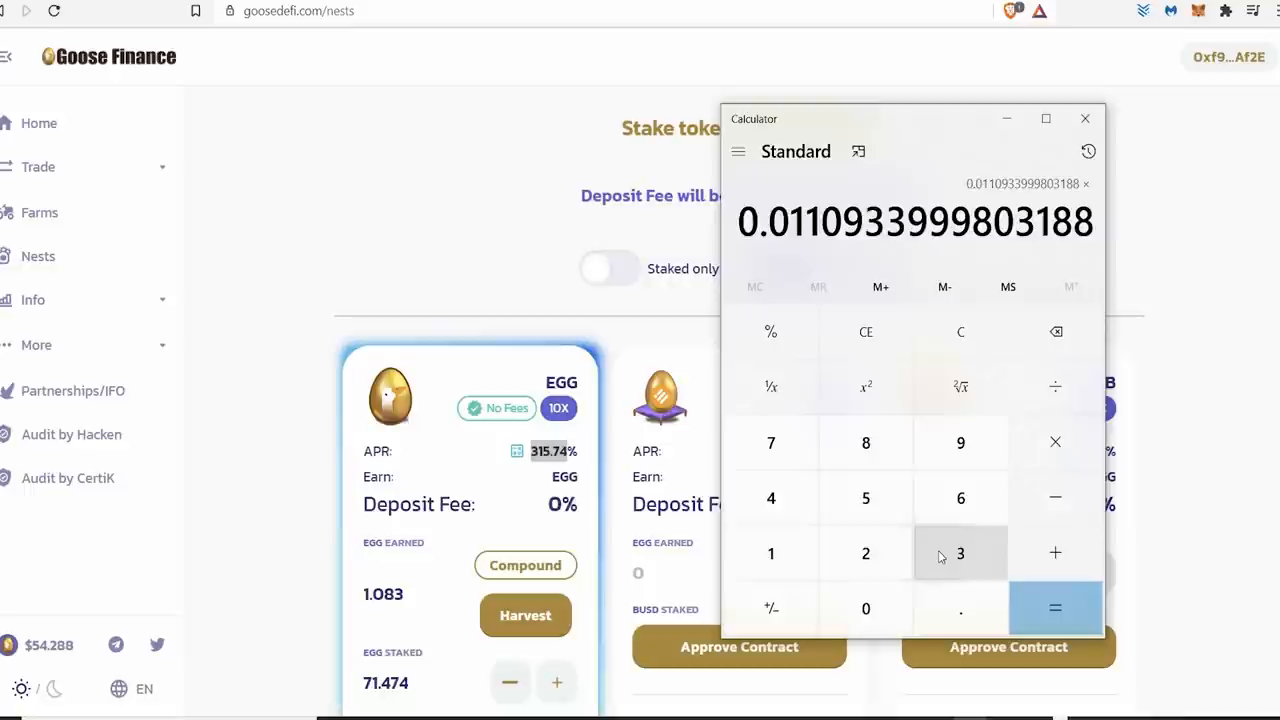
left_click(1055, 608)
type("54")
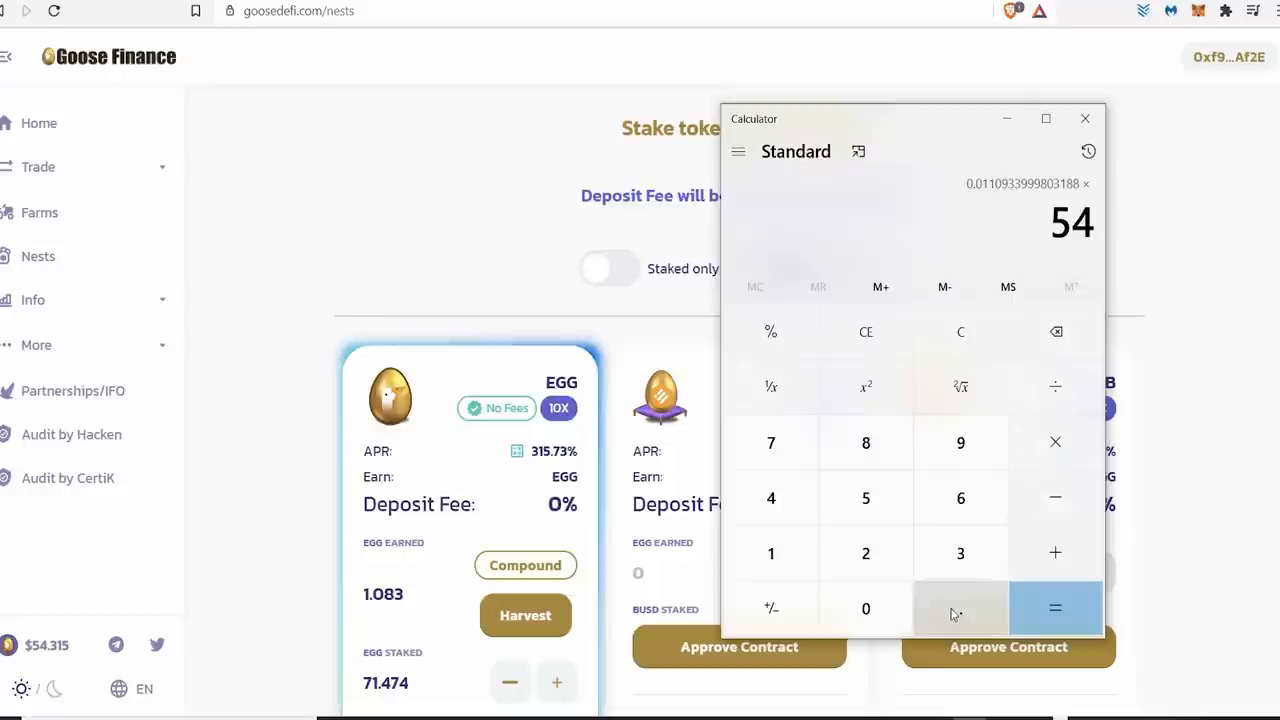
left_click(1055, 608)
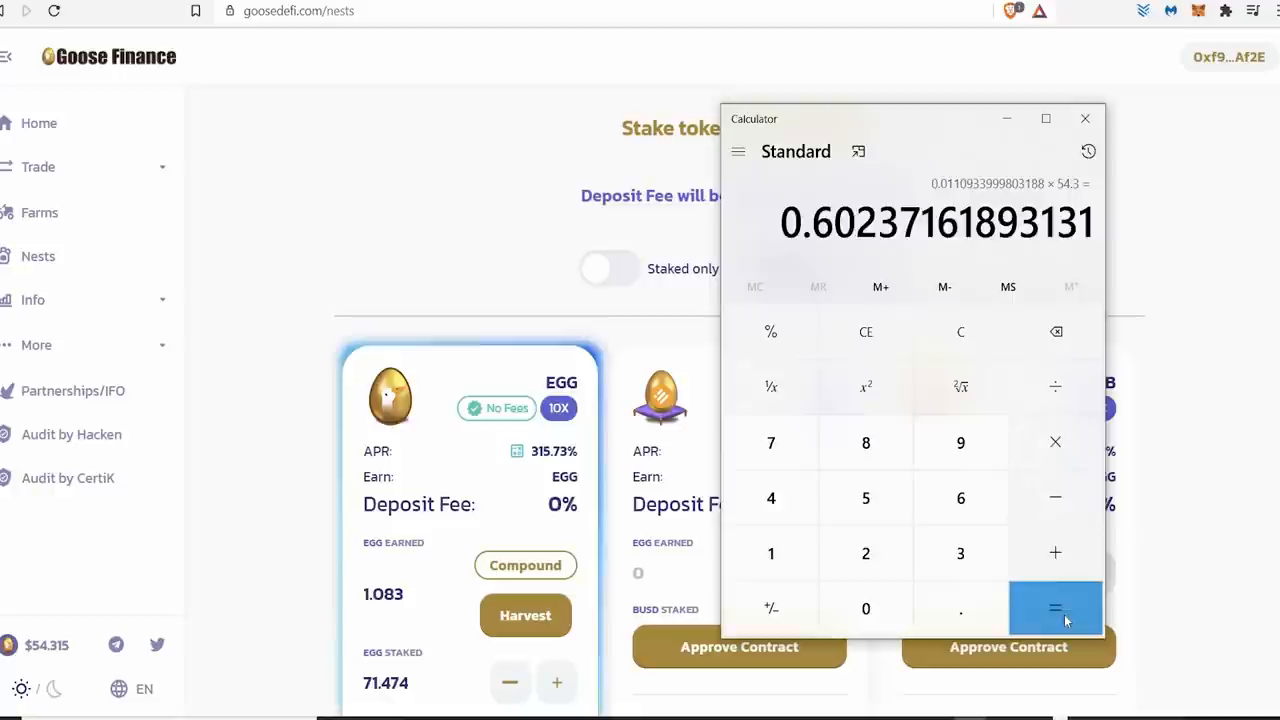
mouse_move(1055, 442)
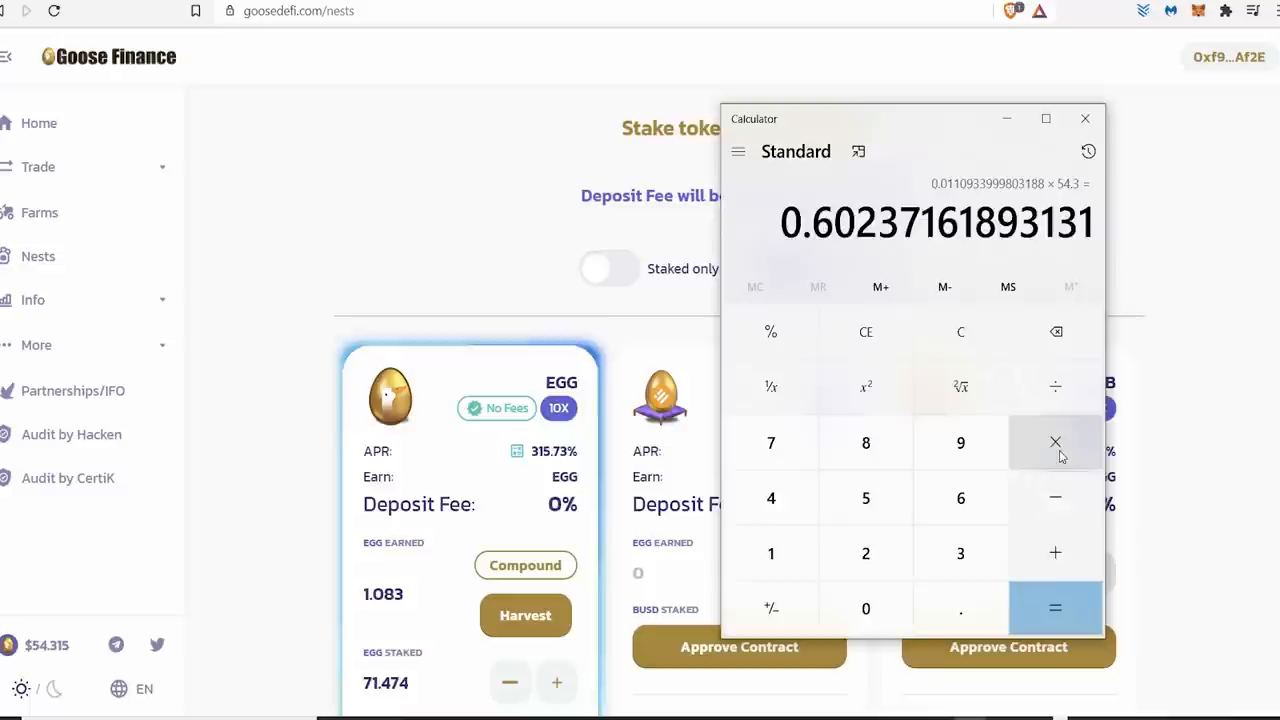
left_click(1055, 441)
type("30")
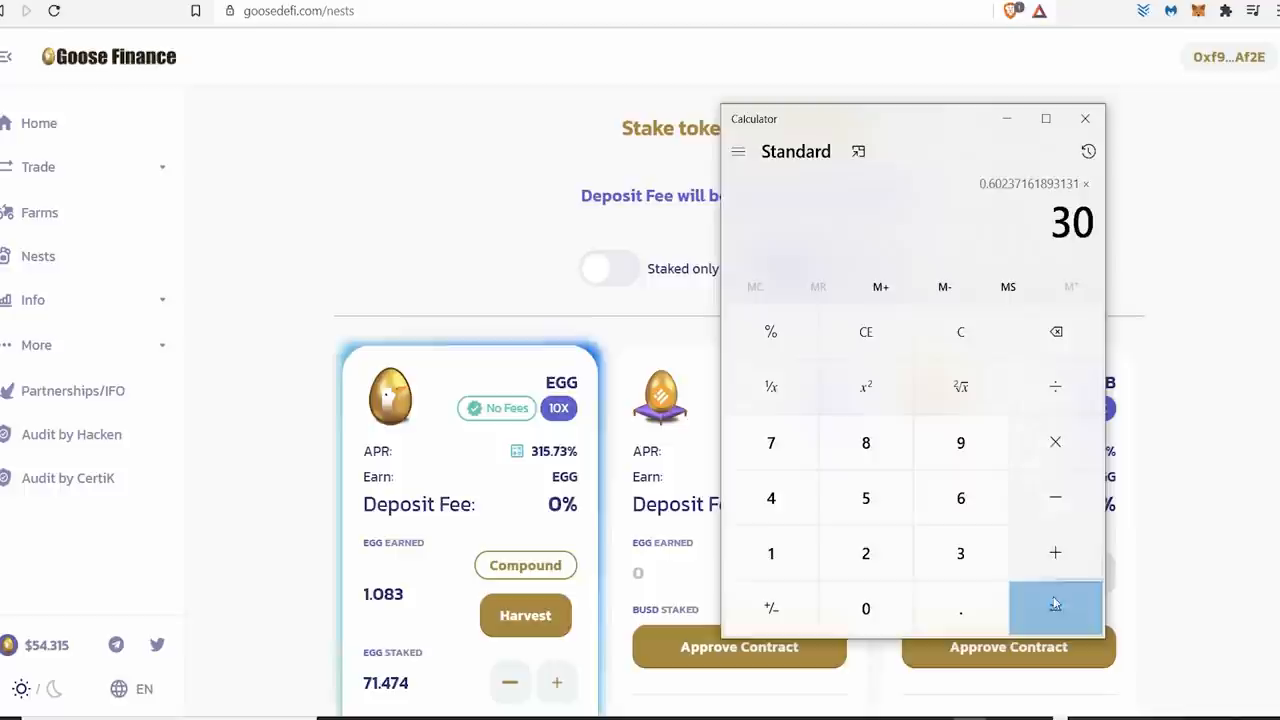
left_click(1055, 608)
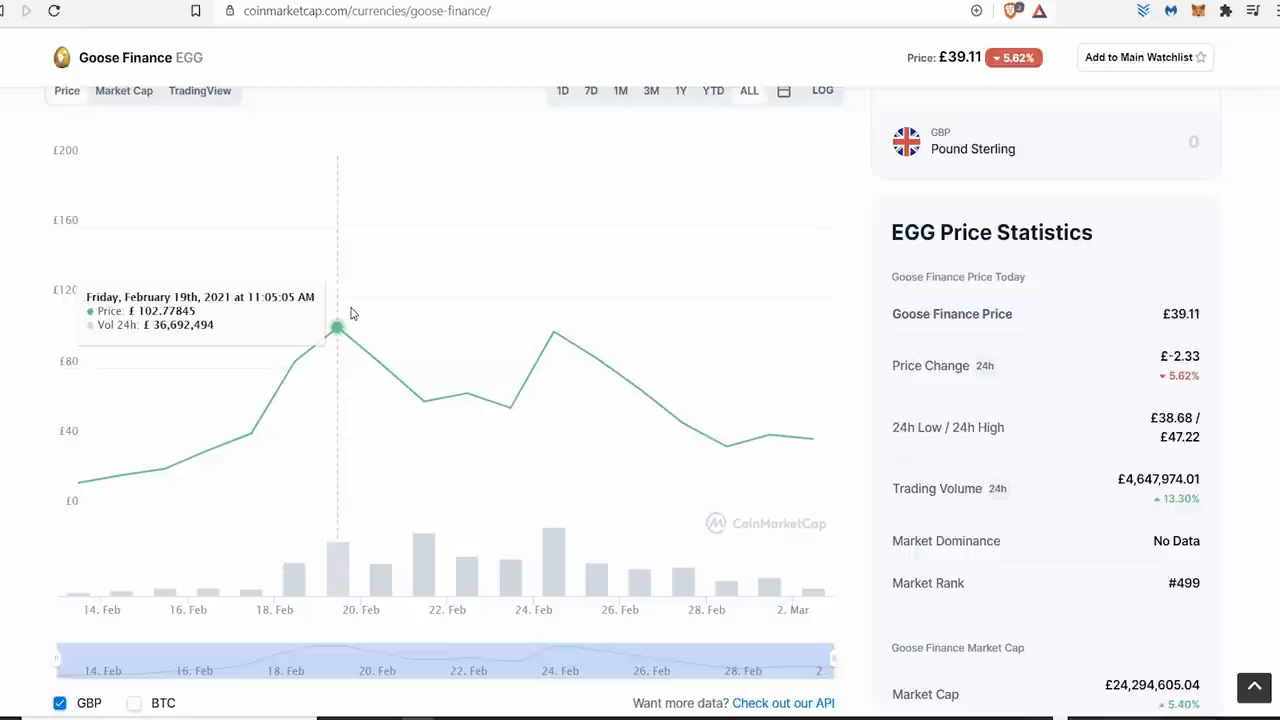
mouse_move(553, 331)
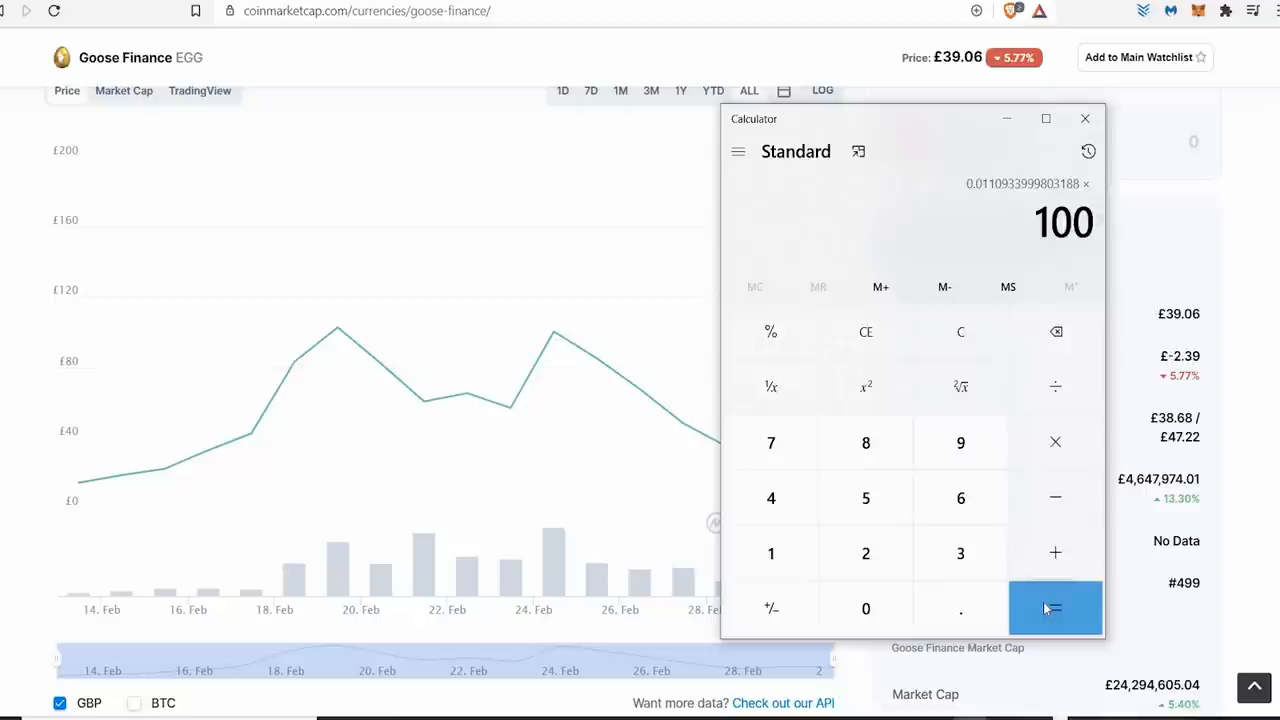
- Multiply 0.0110933999803188 by 100, giving 1.1093 for a £100 budget
left_click(1055, 608)
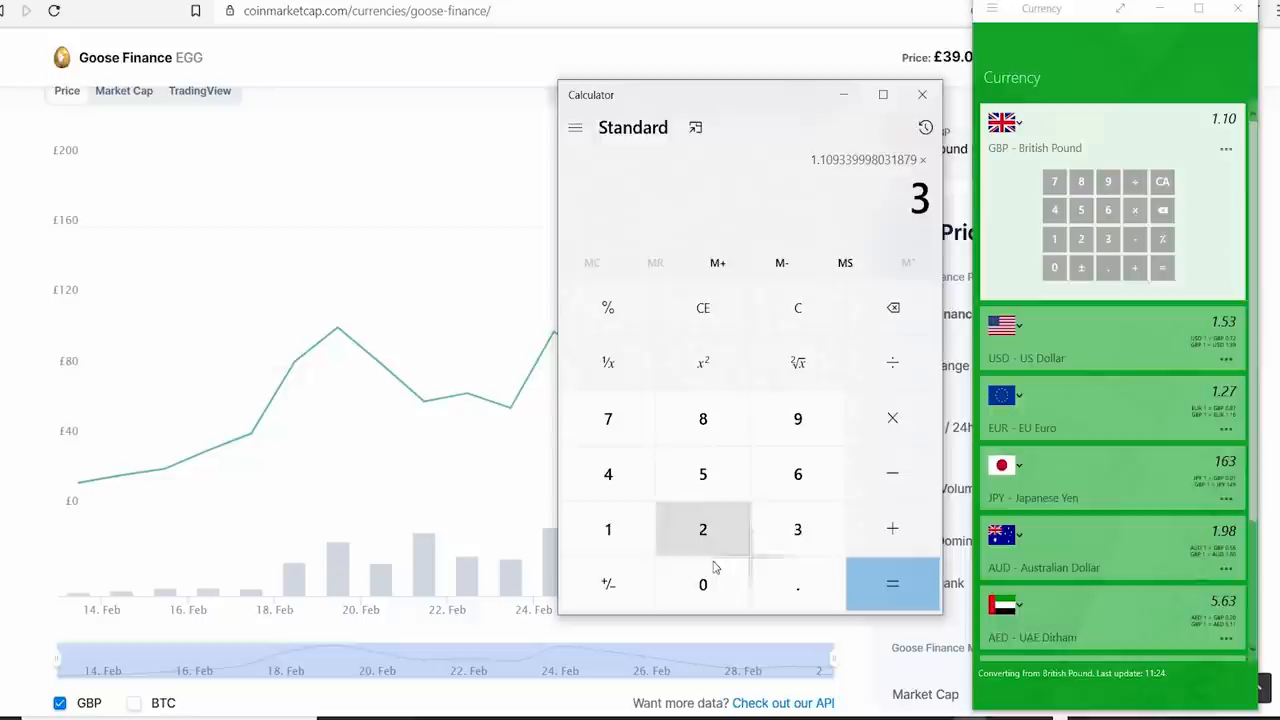
- Multiply 1.109339998031879 by 30 in Calculator, giving 33.28, and convert £33 to $45.95
left_click(891, 583)
type("33")
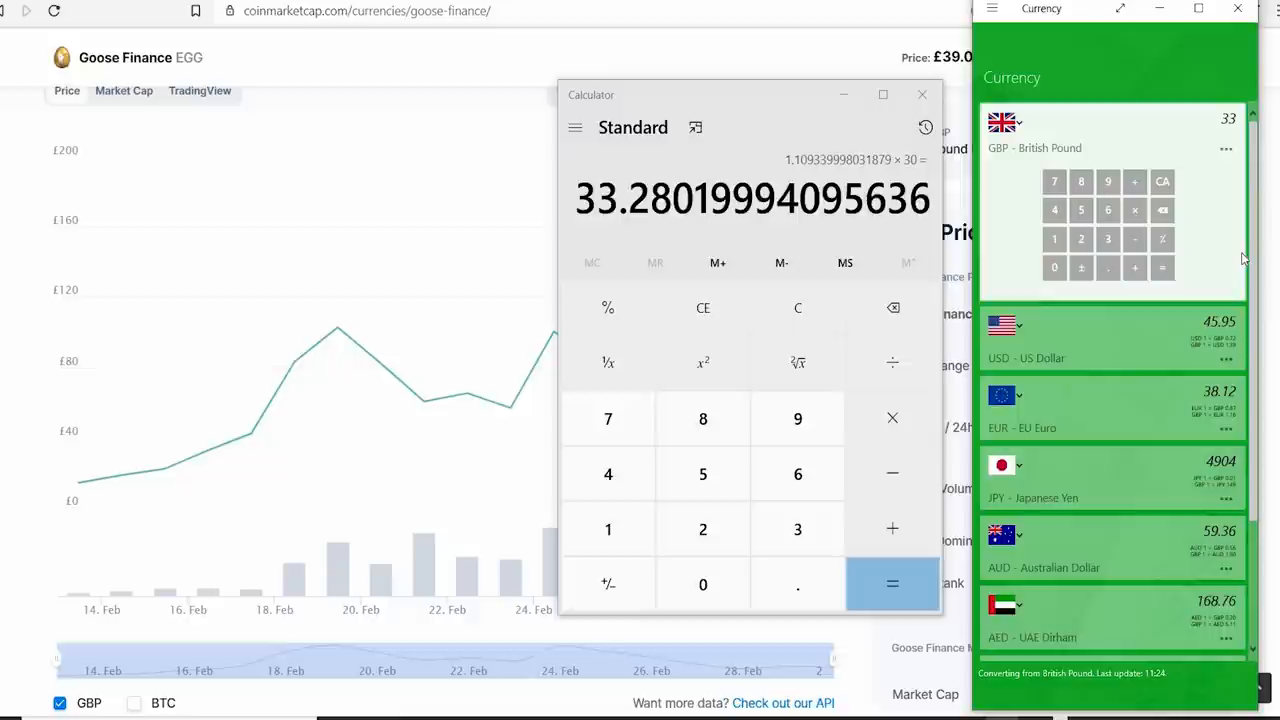
mouse_move(338, 327)
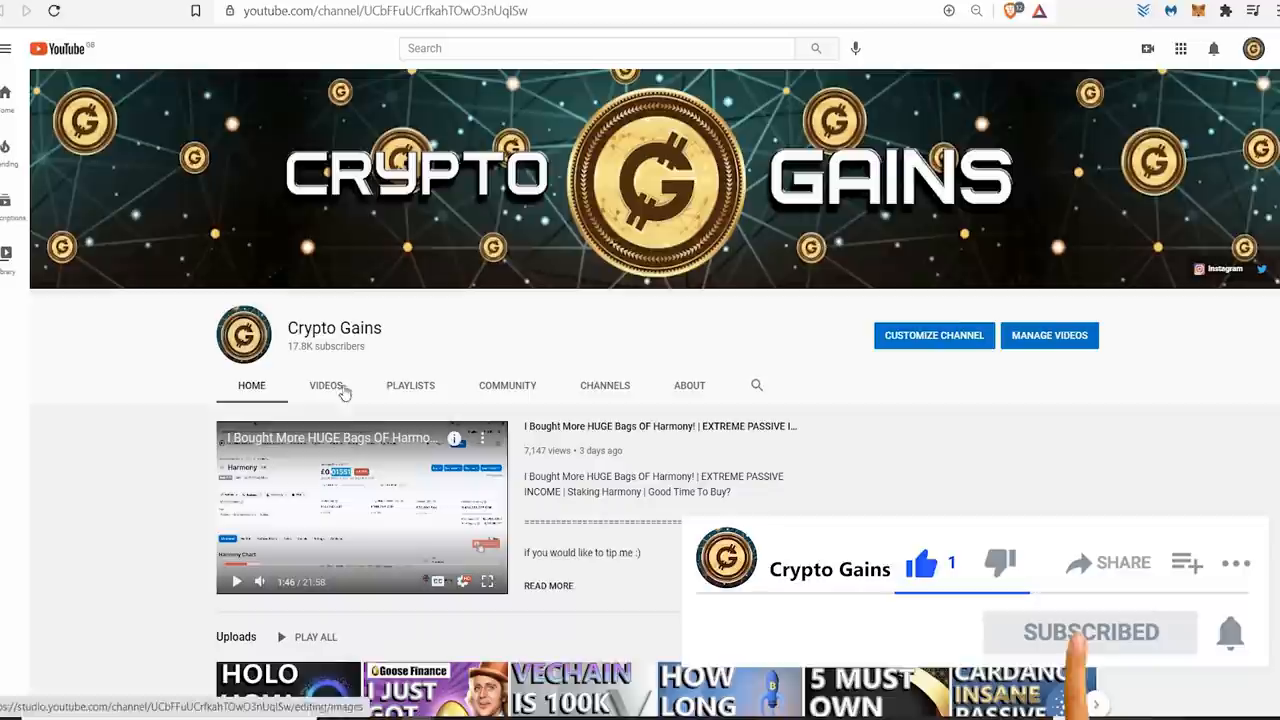
- Open the Crypto Gains Videos tab and scroll through uploads like Holochain and Vechain
left_click(325, 385)
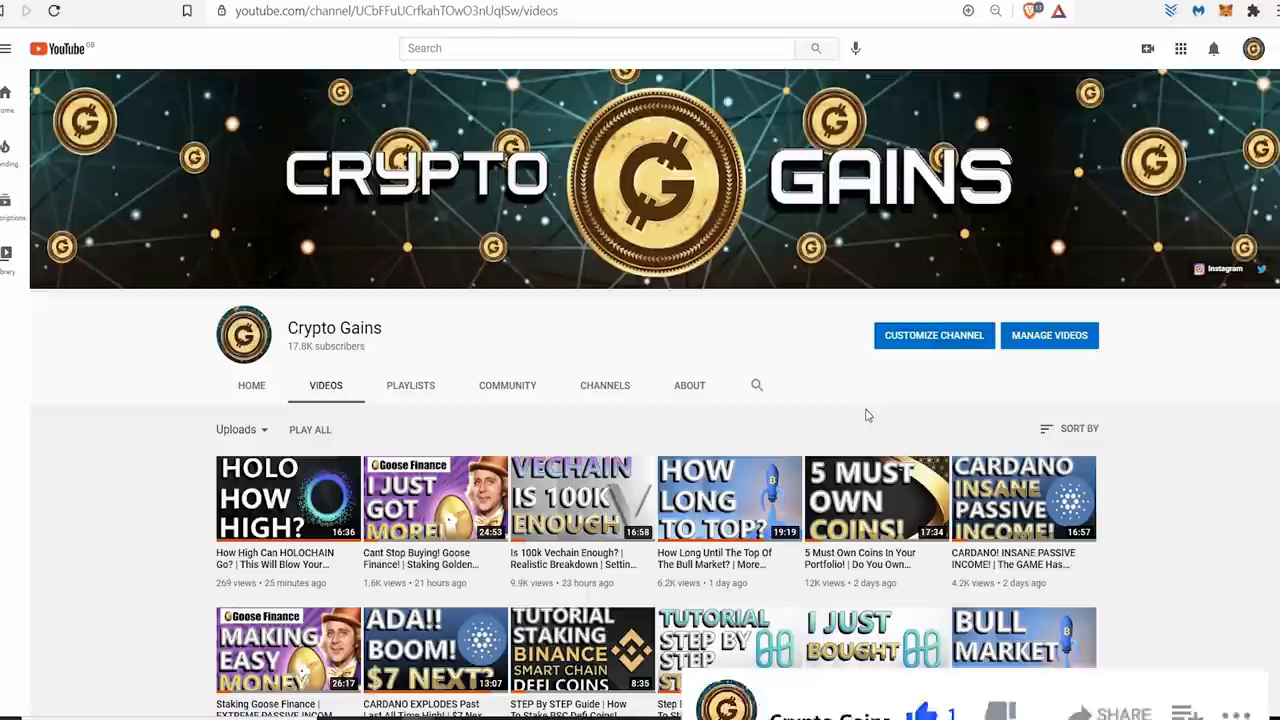
scroll("down", 3)
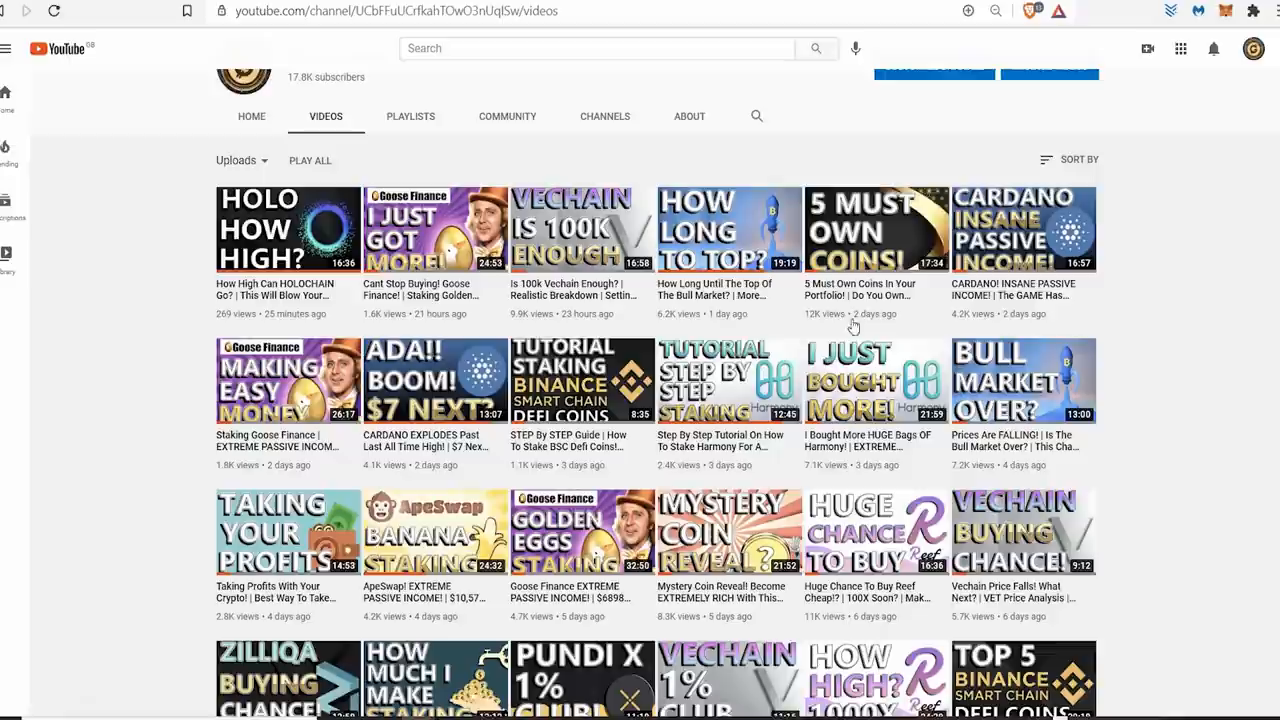